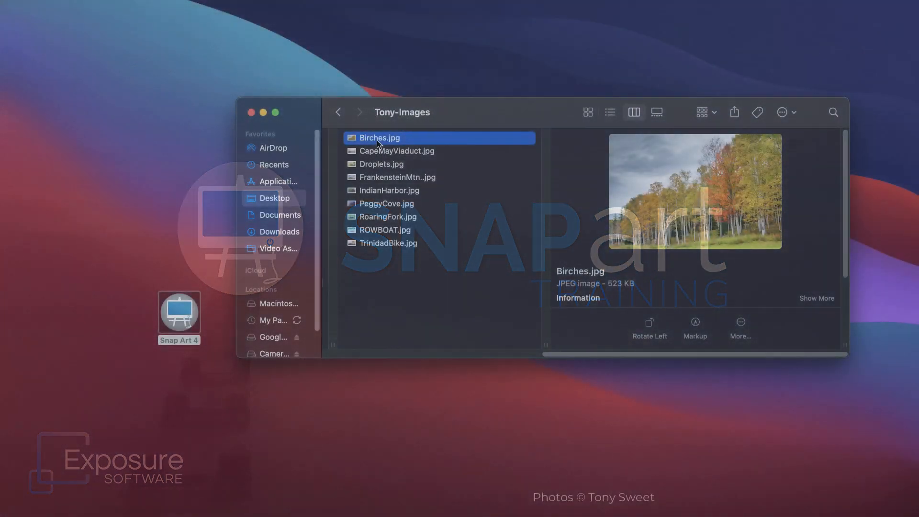
Drag the selected Tony-Images photos from Finder onto the Snap Art 4 desktop icon
left_click_drag(379, 138, 180, 292)
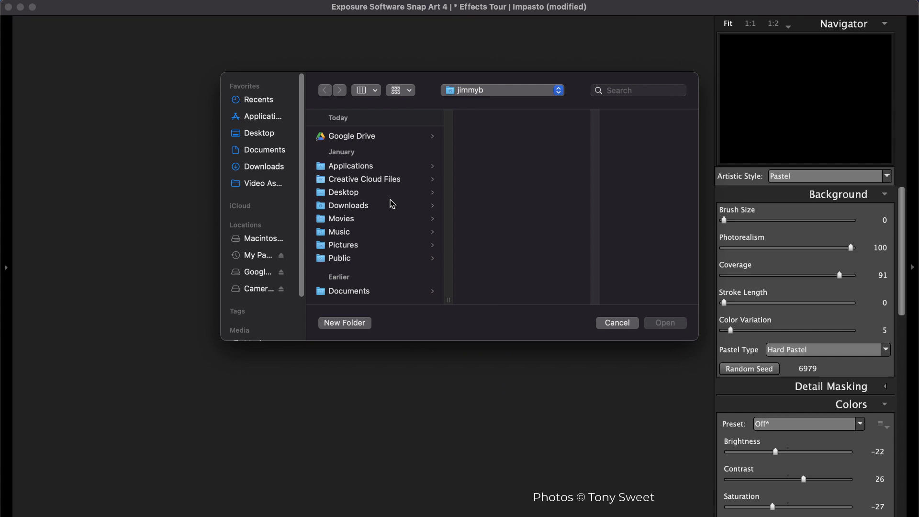
Browse into the image folder and open final_highres_pussywillowtree.tif
left_click(451, 175)
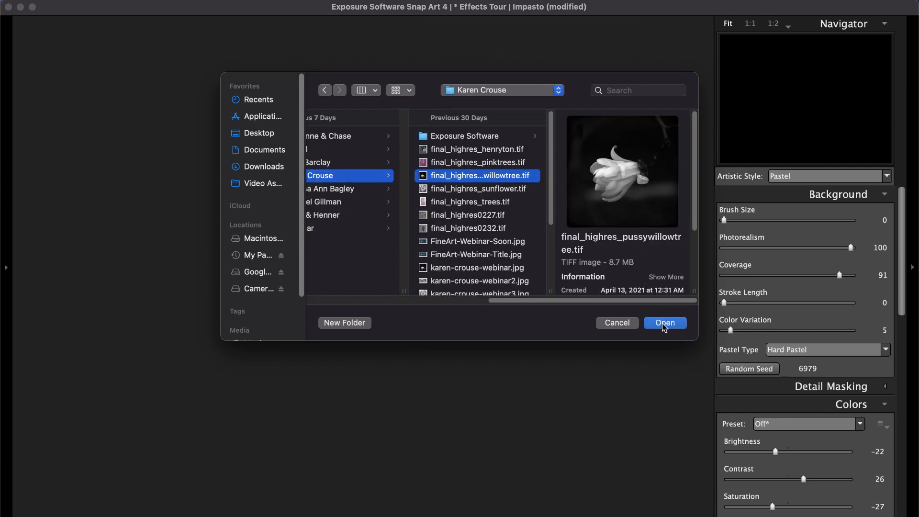
left_click(663, 322)
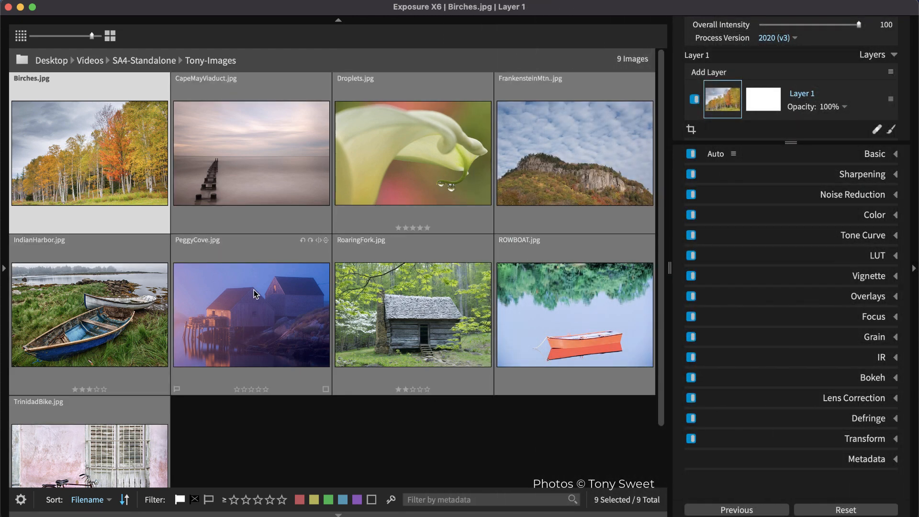
Open the context menu on the nine selected thumbnails to edit them in Snap Art 4
right_click(250, 293)
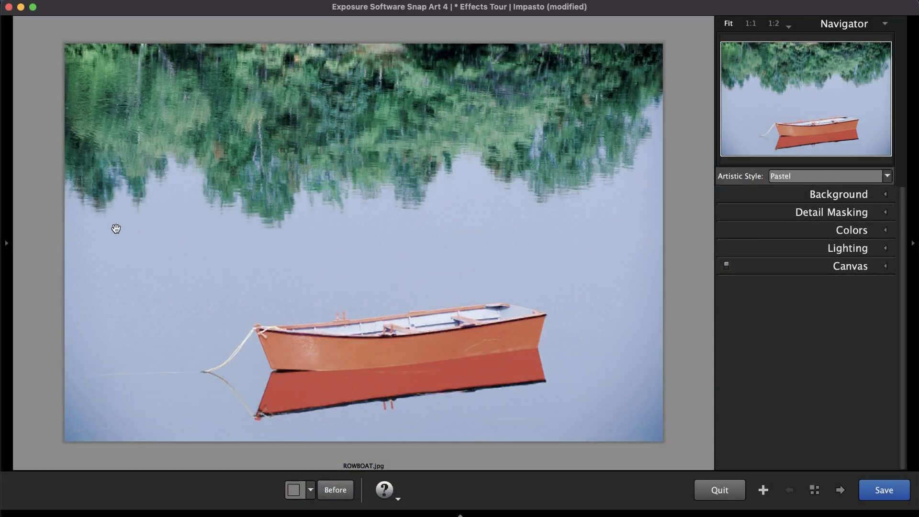
Show the preset library, expanding Impasto and expanding then collapsing Comics
left_click(5, 243)
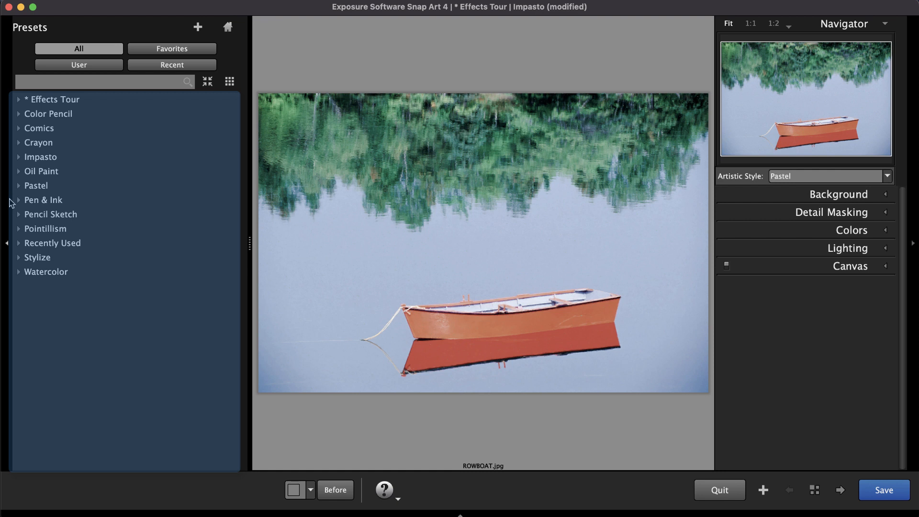
left_click(40, 157)
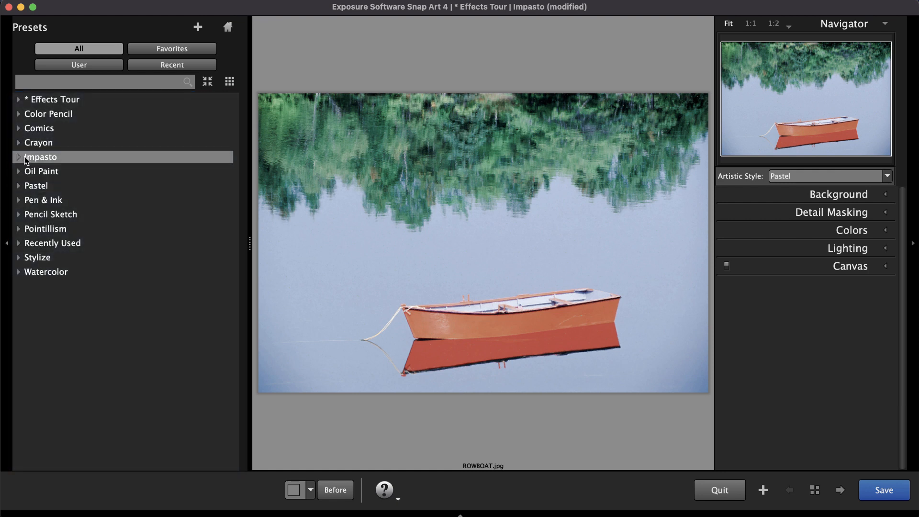
left_click(41, 156)
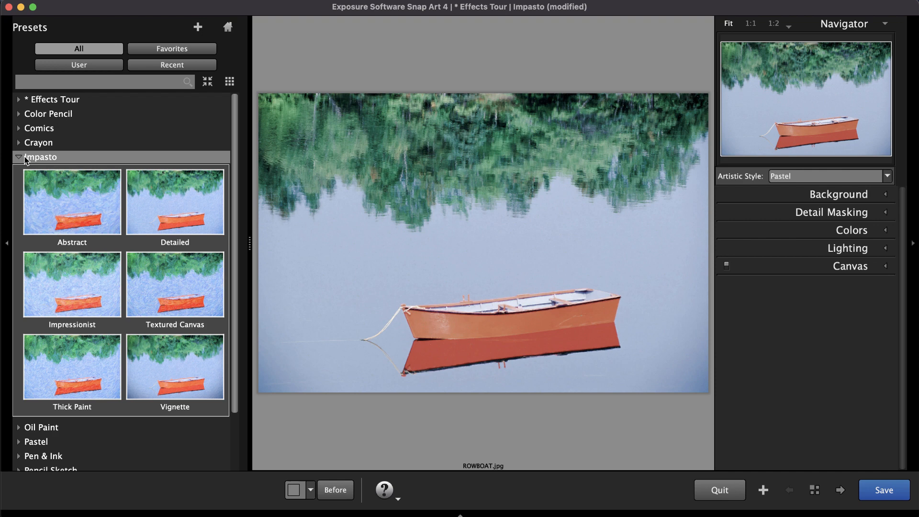
left_click(39, 128)
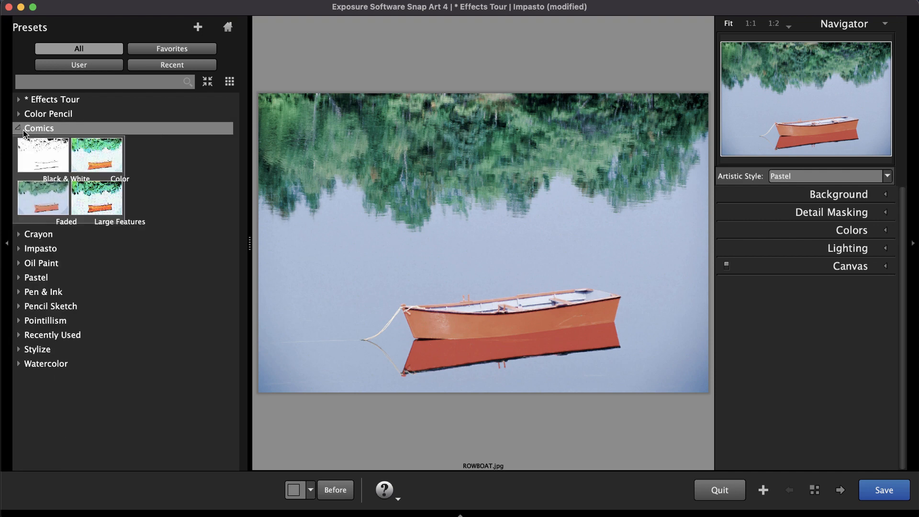
left_click(19, 128)
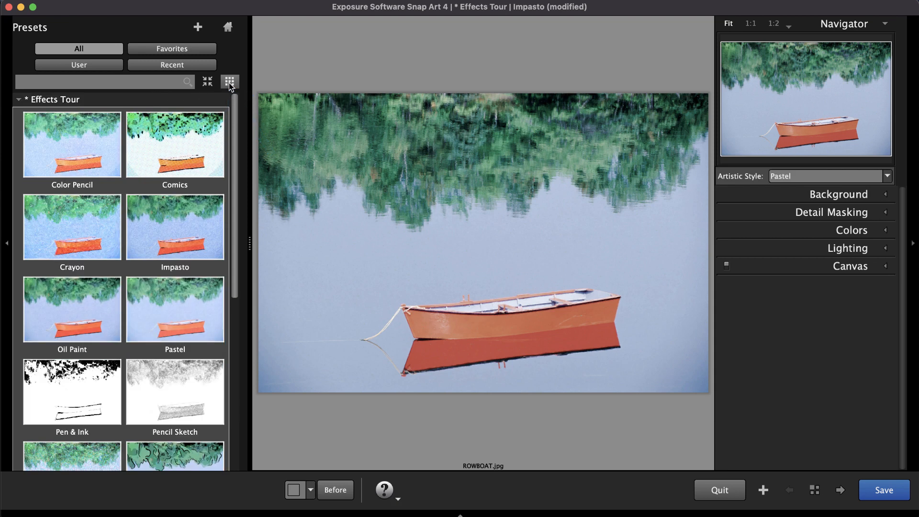
mouse_move(248, 242)
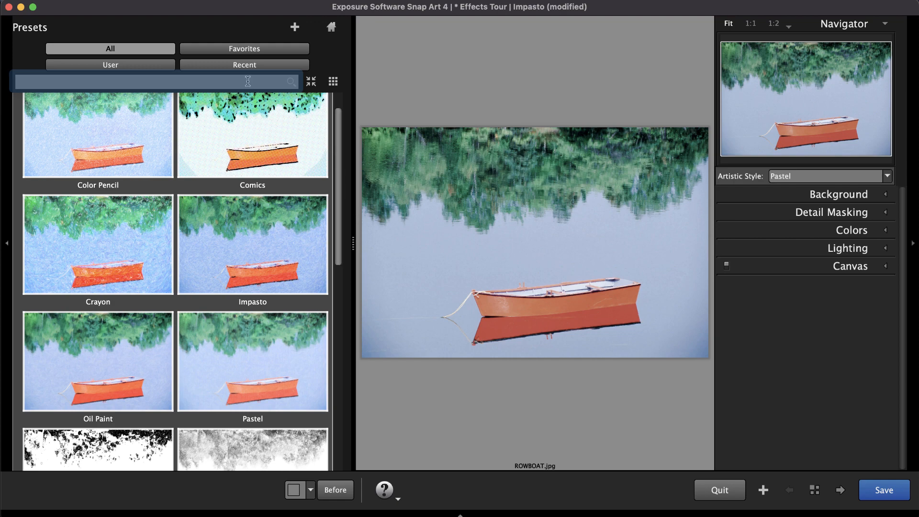
Filter presets by 'oil', apply Oil Paint with Background shown, then collapse and clear the filter
type("oi")
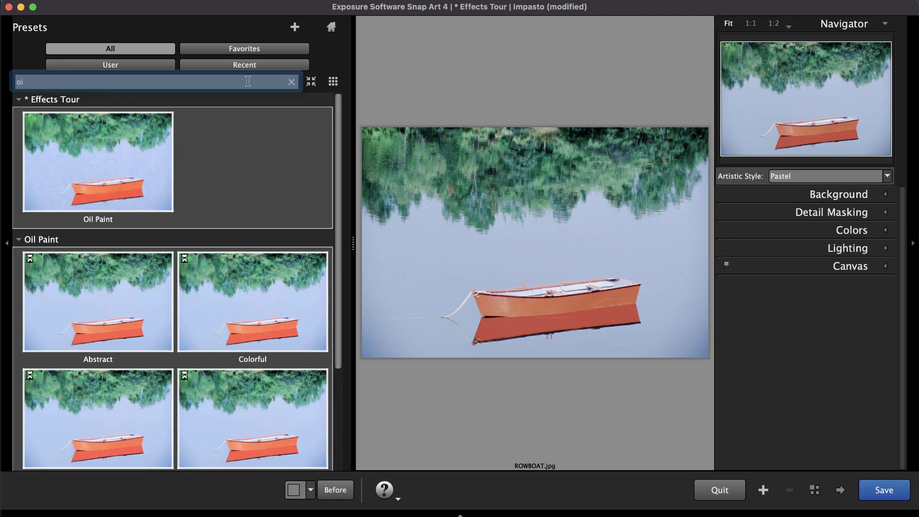
type("l")
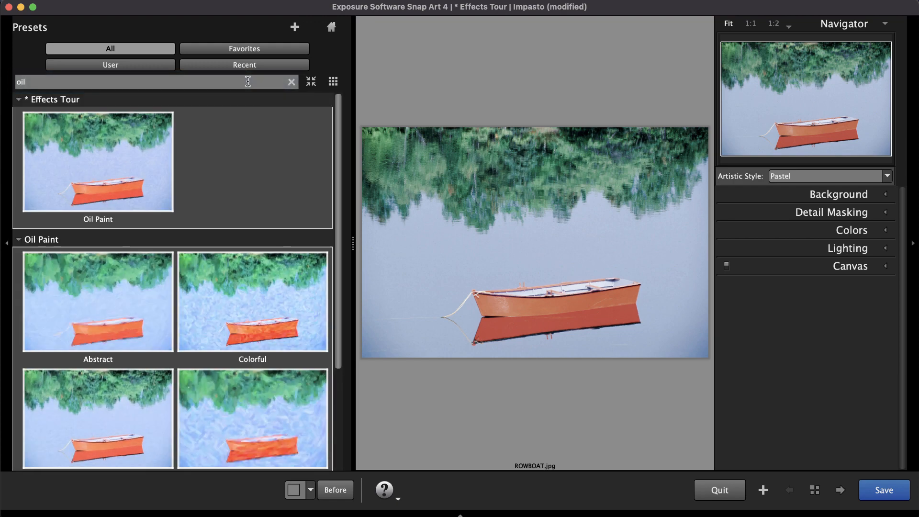
mouse_move(245, 92)
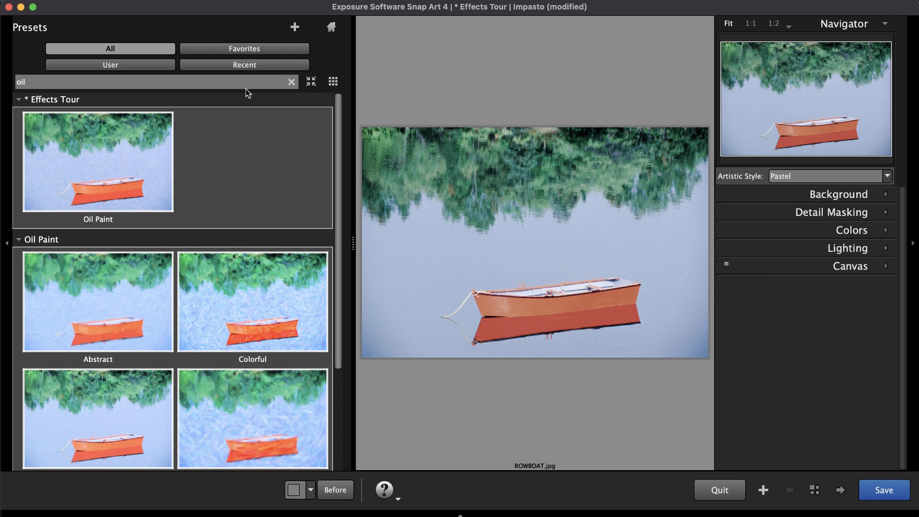
left_click(98, 161)
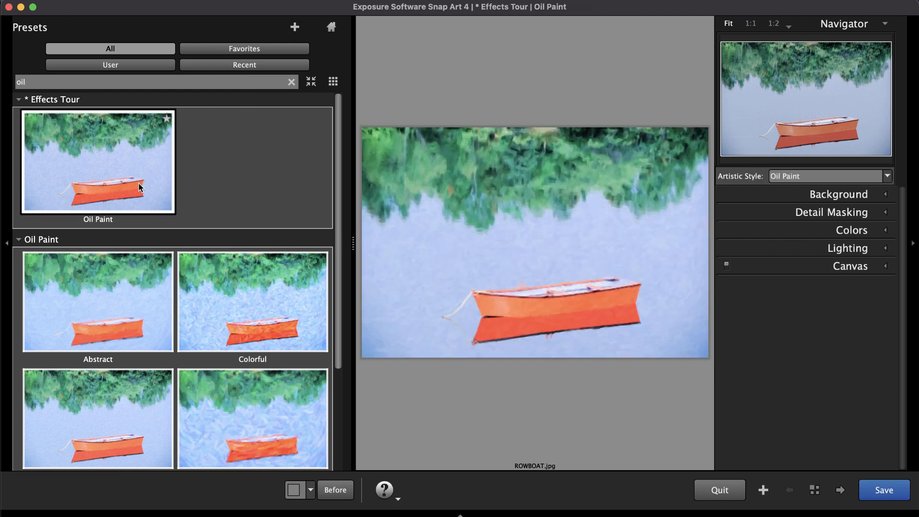
left_click(838, 194)
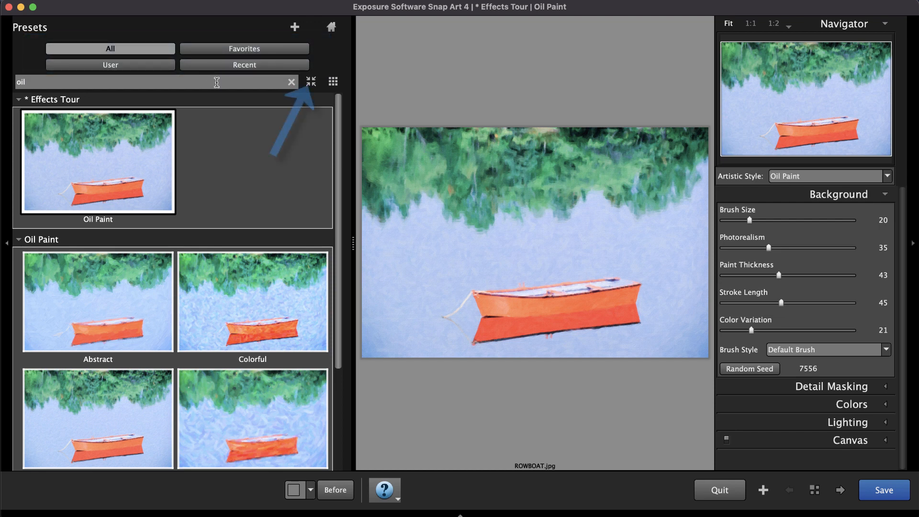
left_click(311, 81)
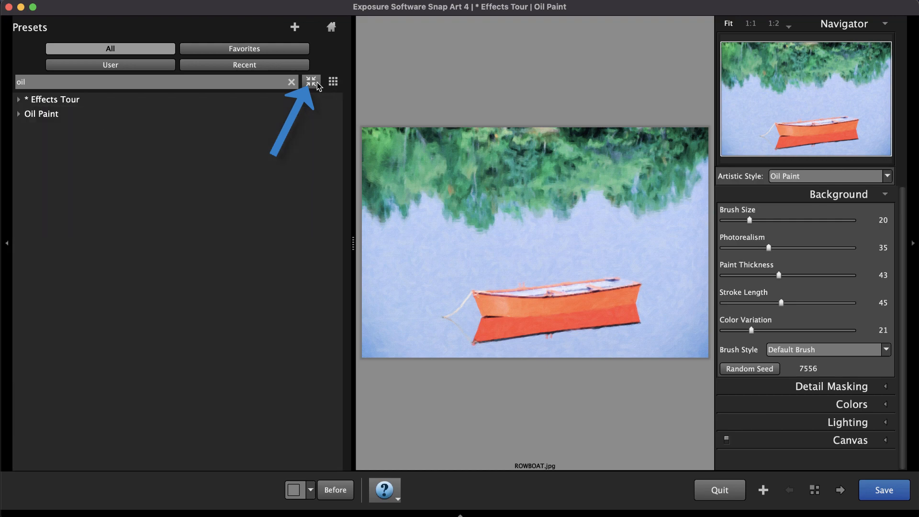
mouse_move(316, 86)
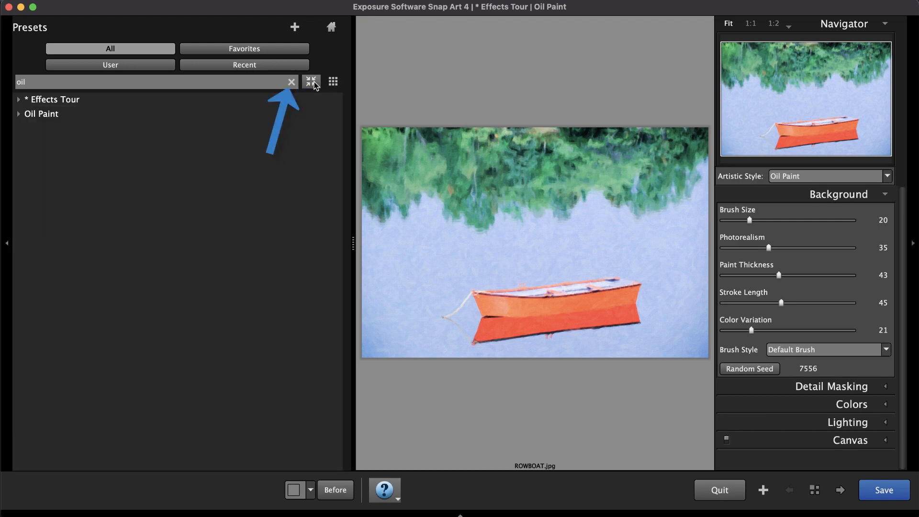
left_click(292, 81)
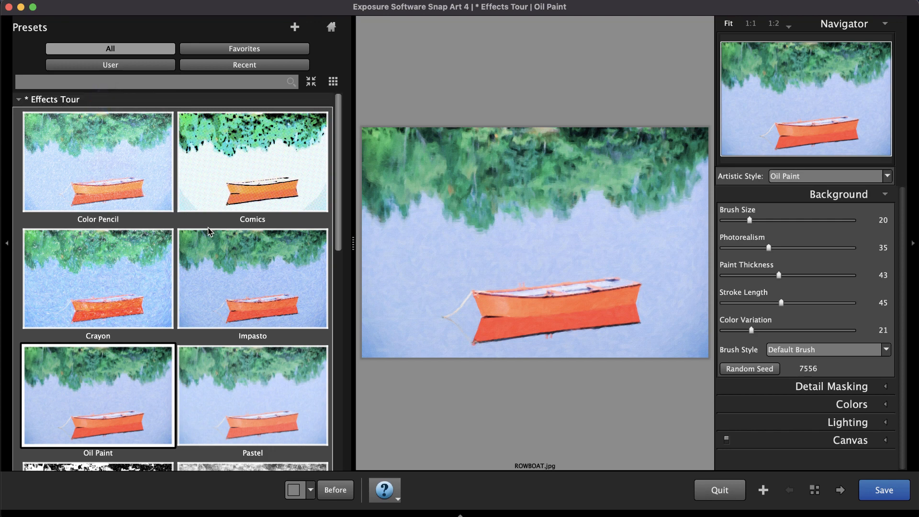
Apply the Effects Tour Impasto preset to ROWBOAT.jpg
left_click(252, 277)
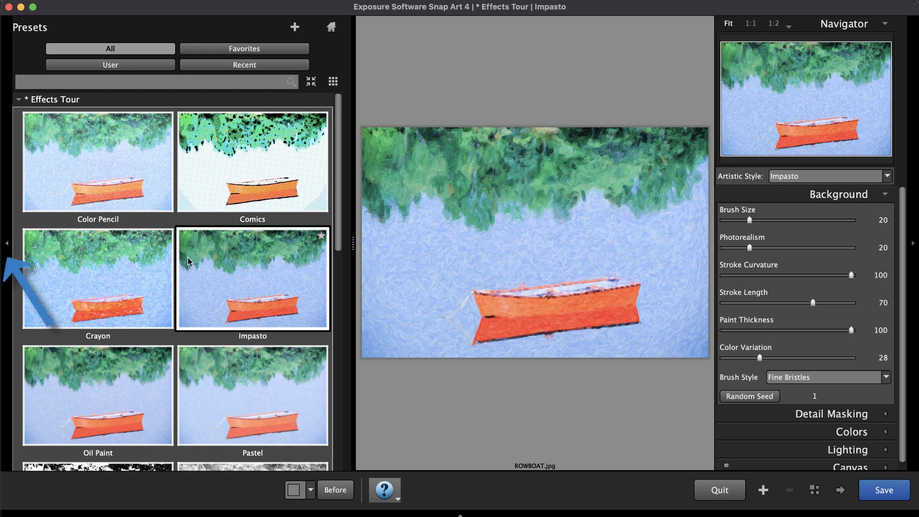
left_click(5, 243)
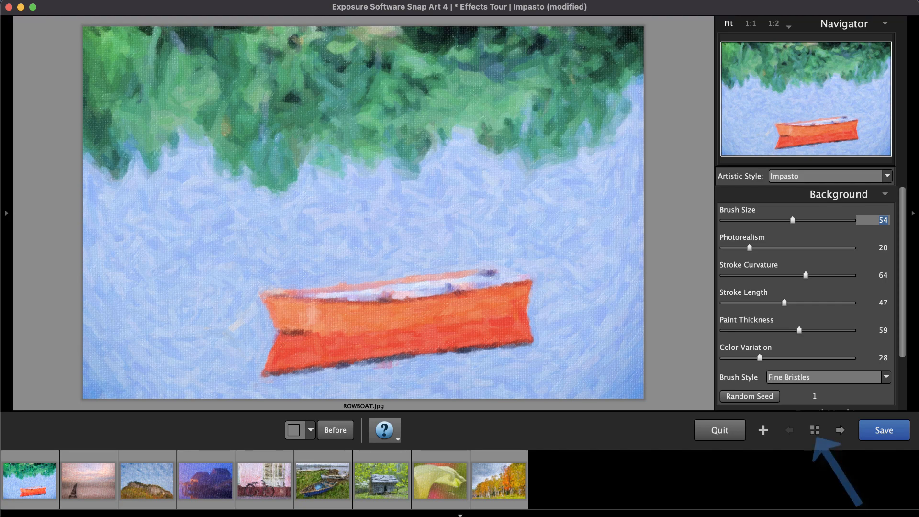
mouse_move(785, 463)
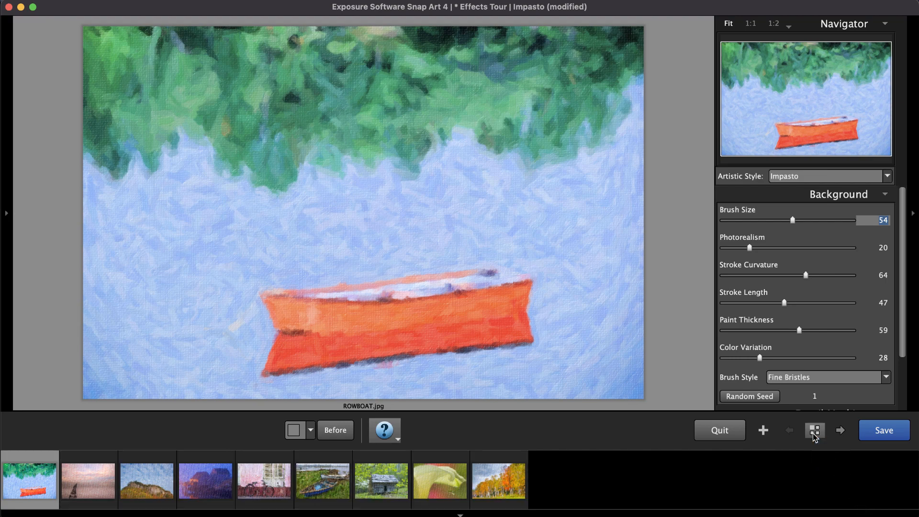
Step through the nine-photo strip to FrankensteinMtn.jpg under the customized Impasto settings
left_click(839, 430)
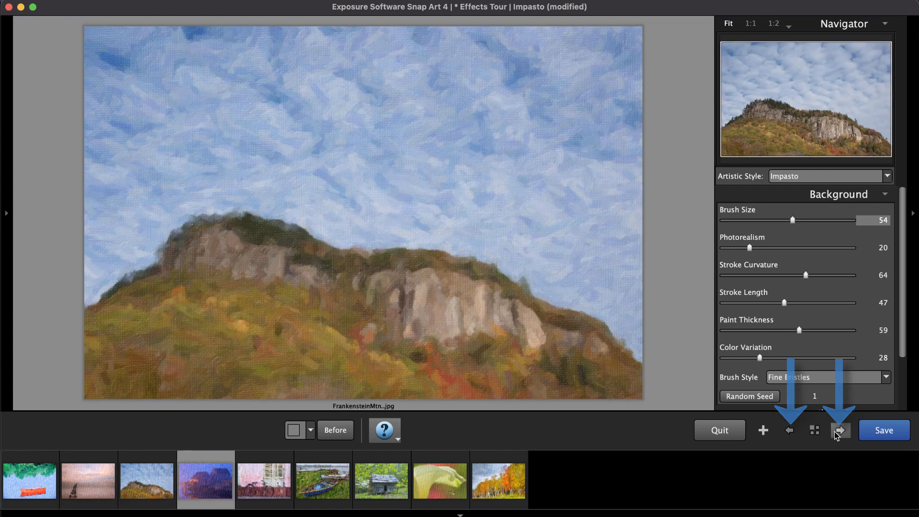
left_click(788, 430)
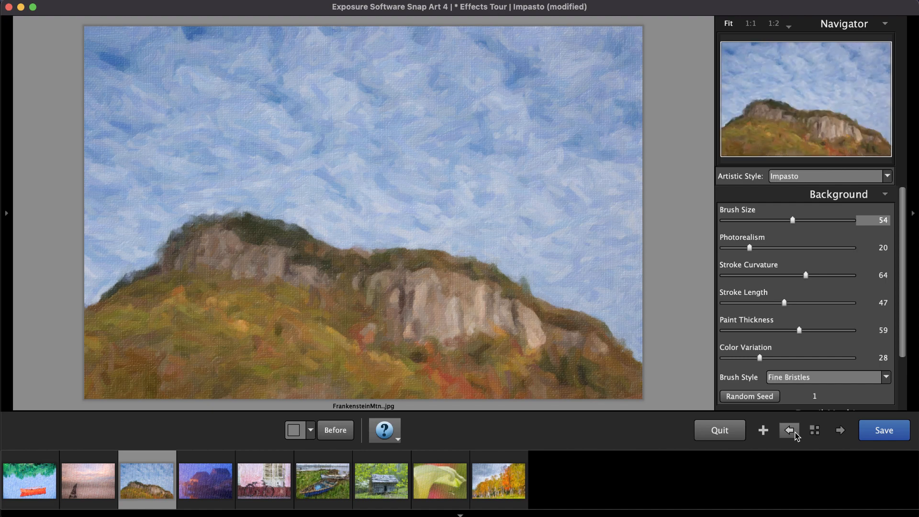
Apply the Pastel preset to IndianHarbor.jpg, then move on to another batch photo
left_click(322, 480)
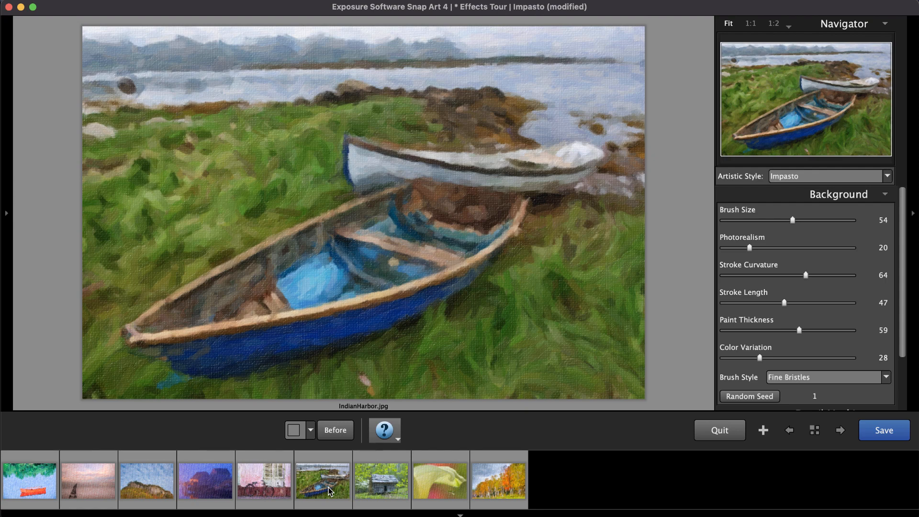
left_click(7, 213)
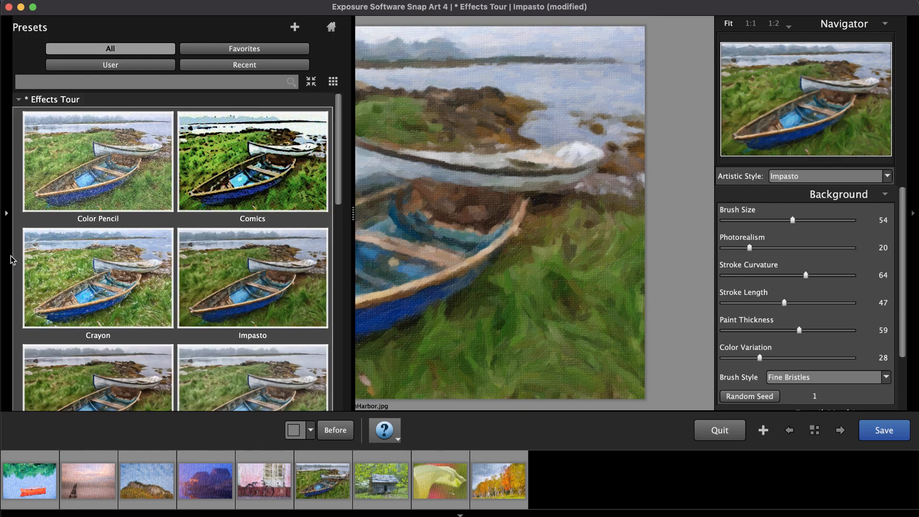
scroll("down", 3)
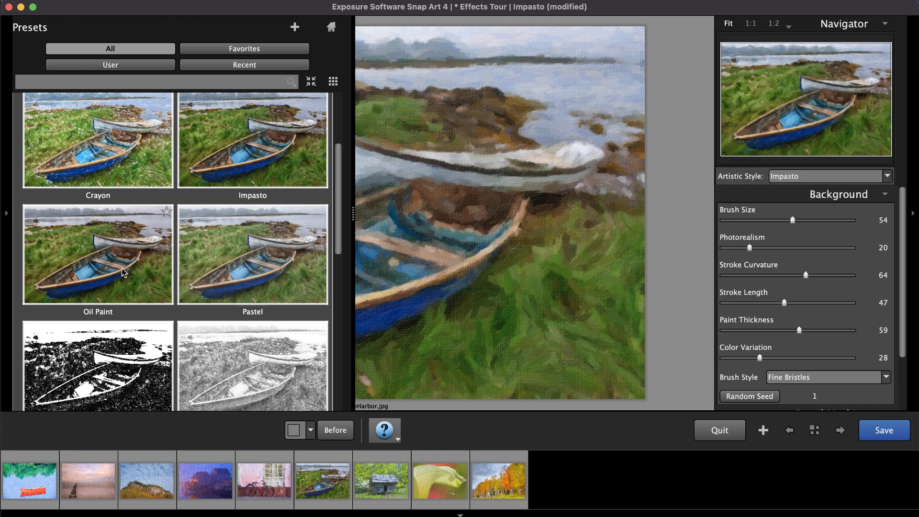
left_click(252, 252)
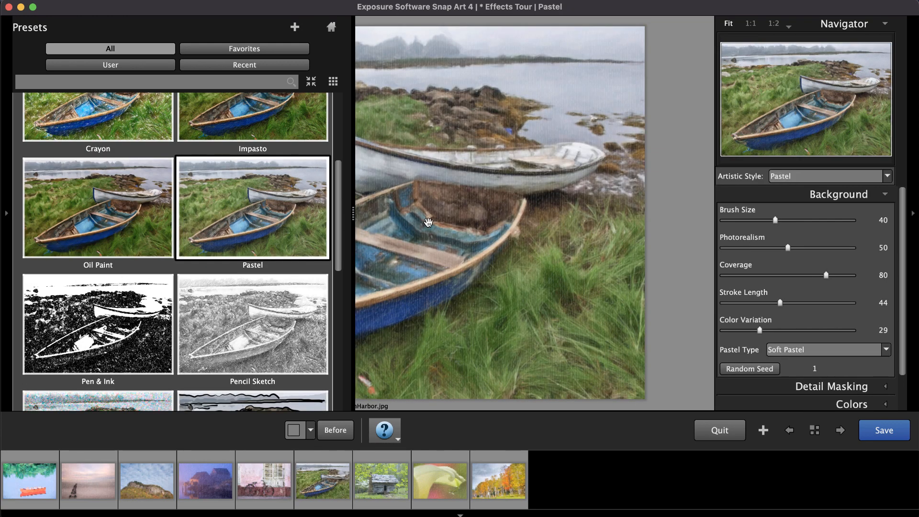
left_click(814, 429)
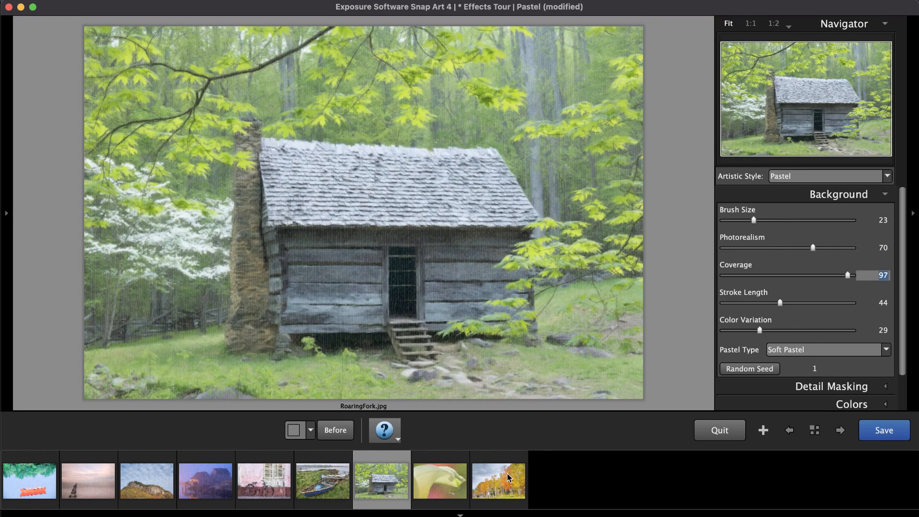
left_click(439, 480)
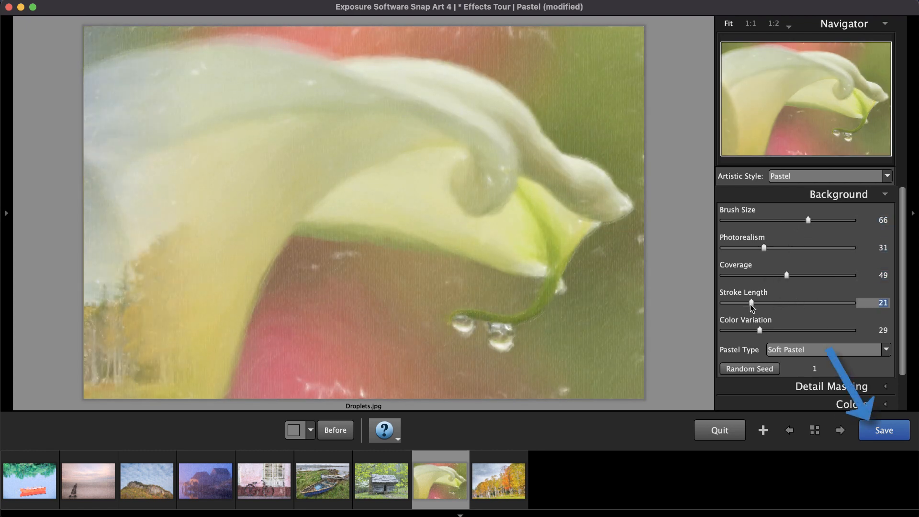
Preview the Save to Folder options, then cancel without saving
left_click(884, 429)
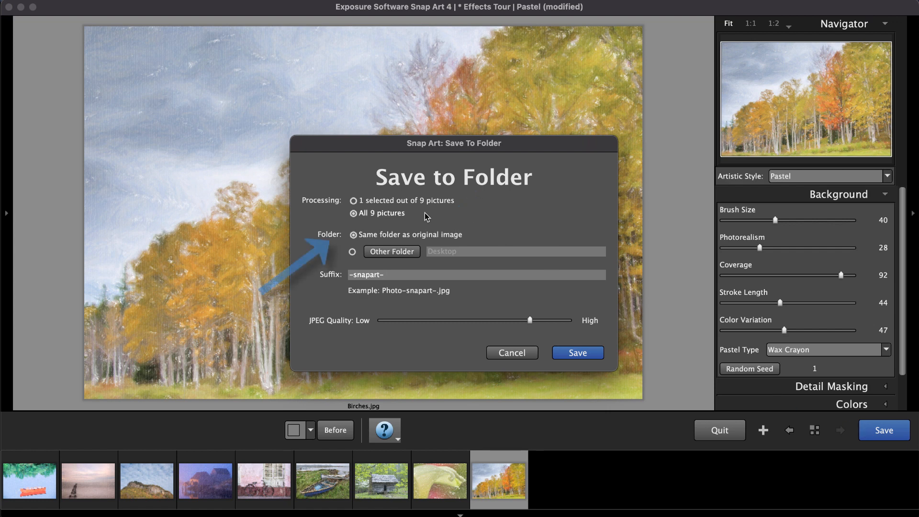
mouse_move(409, 275)
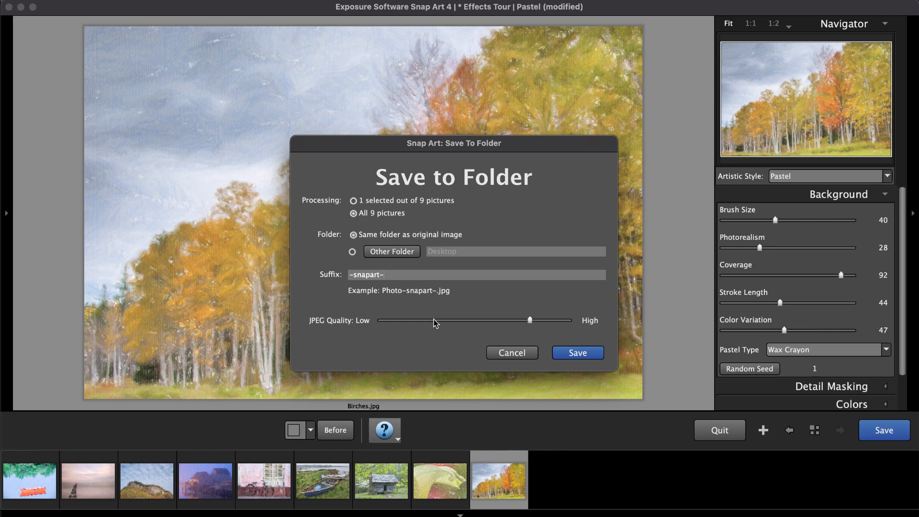
left_click(511, 352)
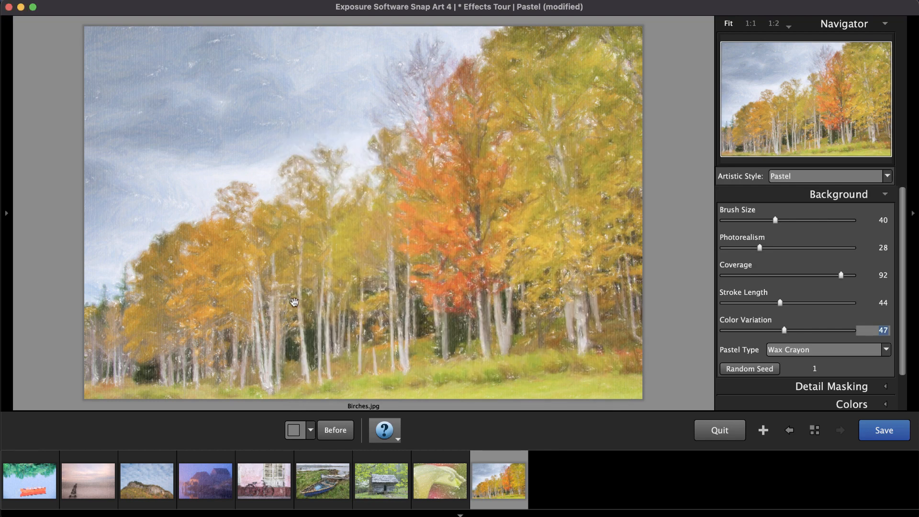
Save the current settings as preset 'Waxy Look' with description 'Medium energy'
left_click(6, 212)
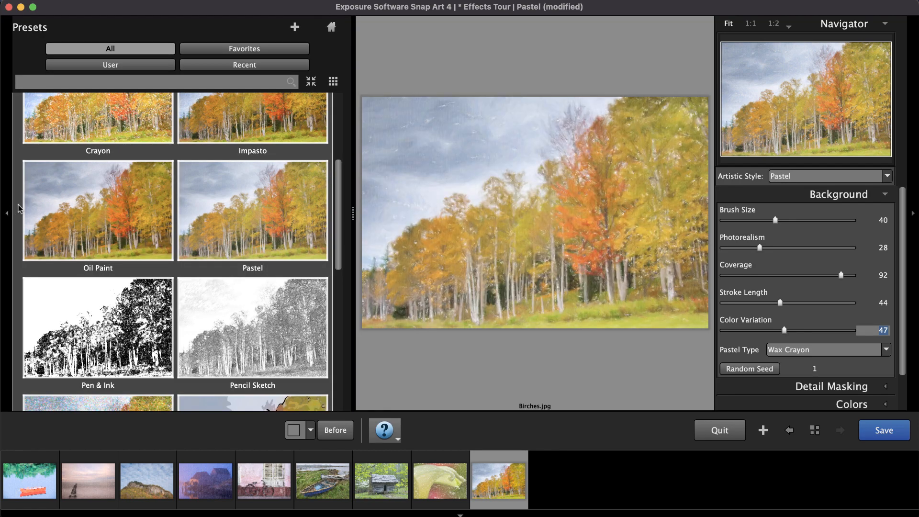
left_click(294, 27)
type("Wax Crayon // Low realism //")
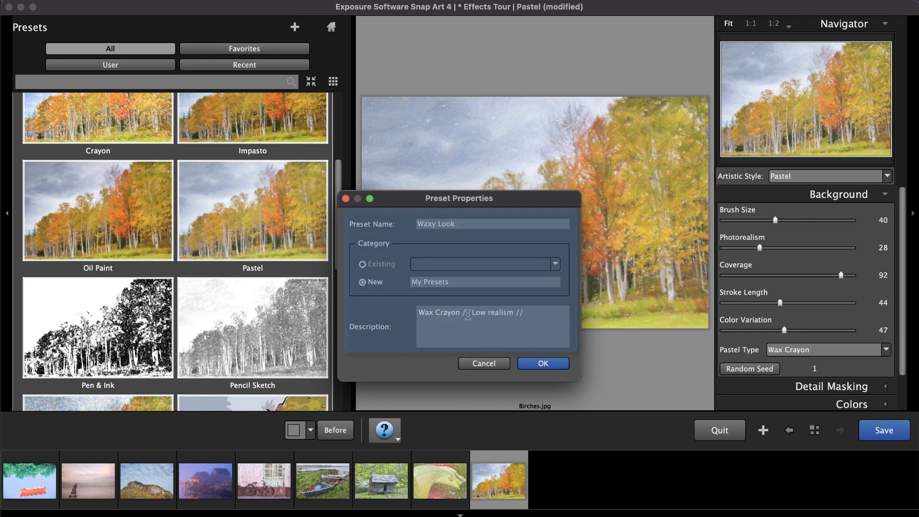
type("Medium energy")
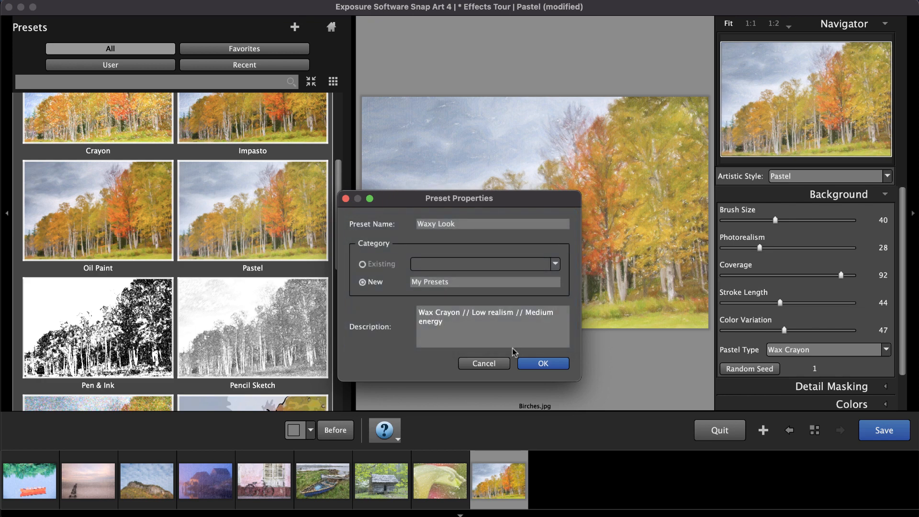
left_click(541, 363)
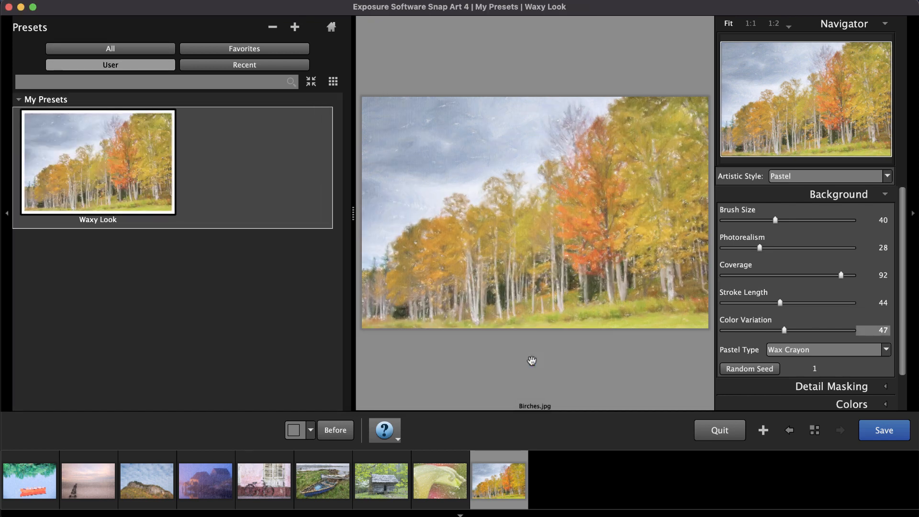